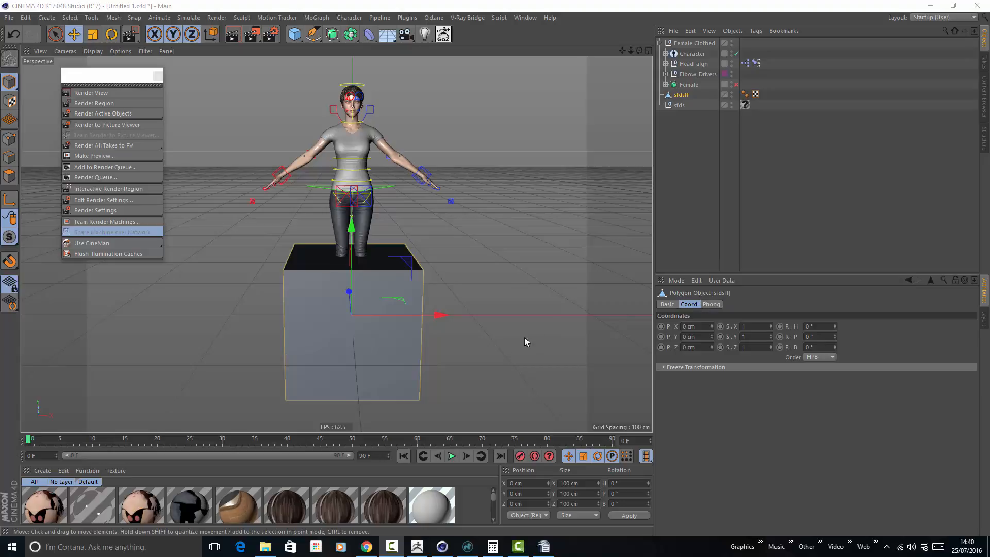
mouse_move(309, 279)
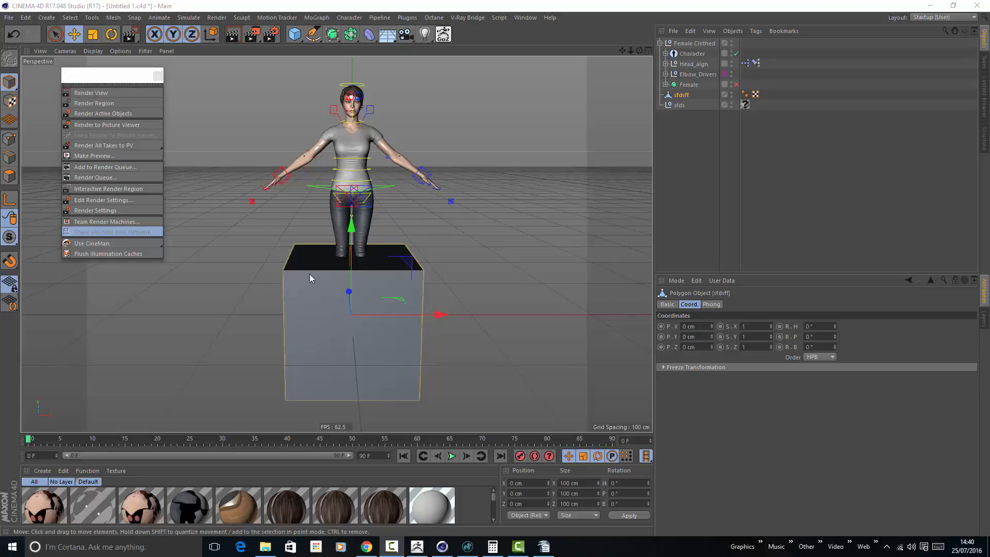
mouse_move(310, 401)
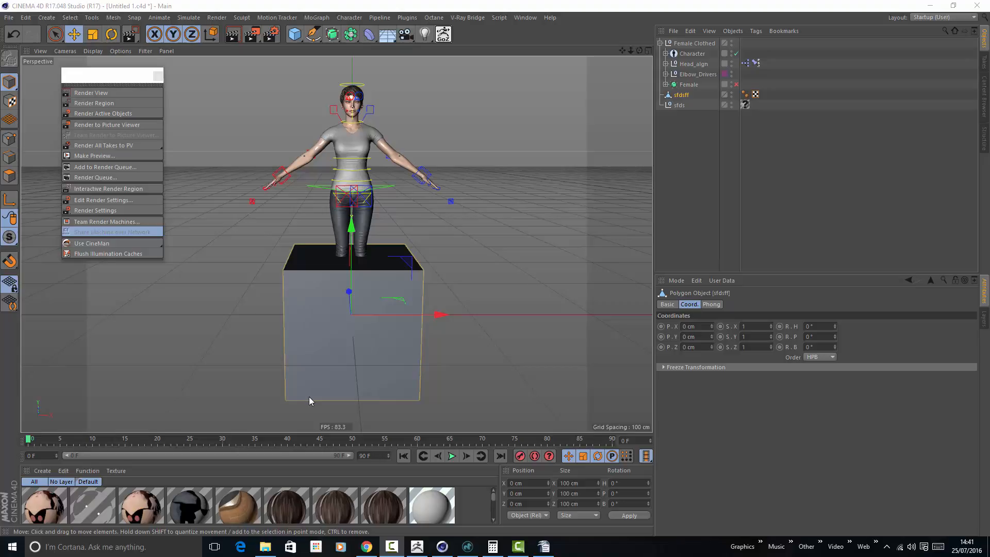
mouse_move(304, 368)
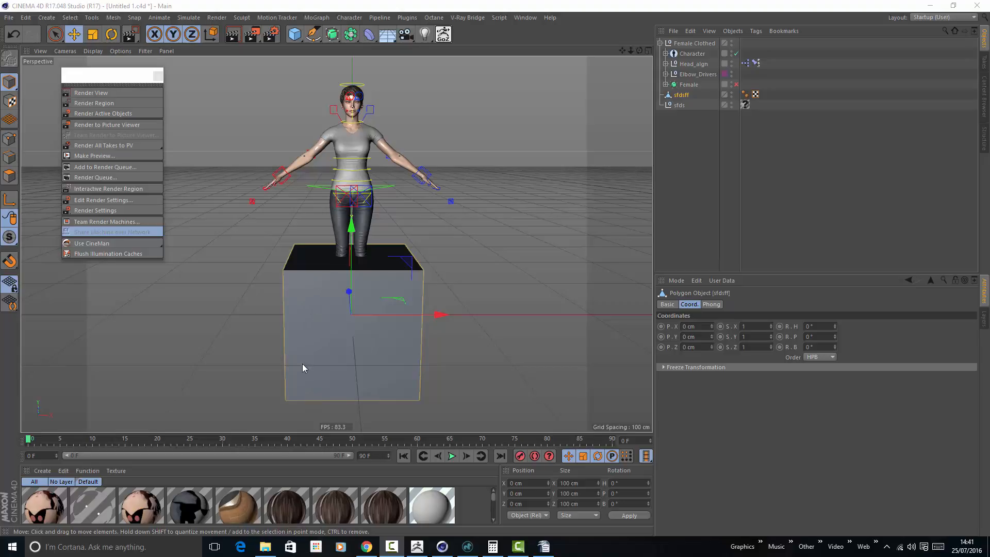
mouse_move(309, 405)
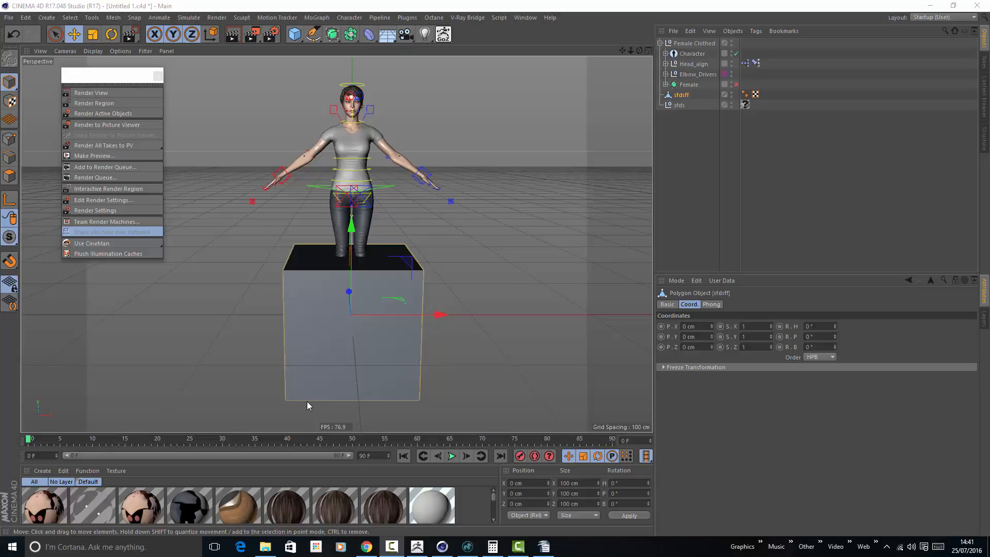
mouse_move(322, 310)
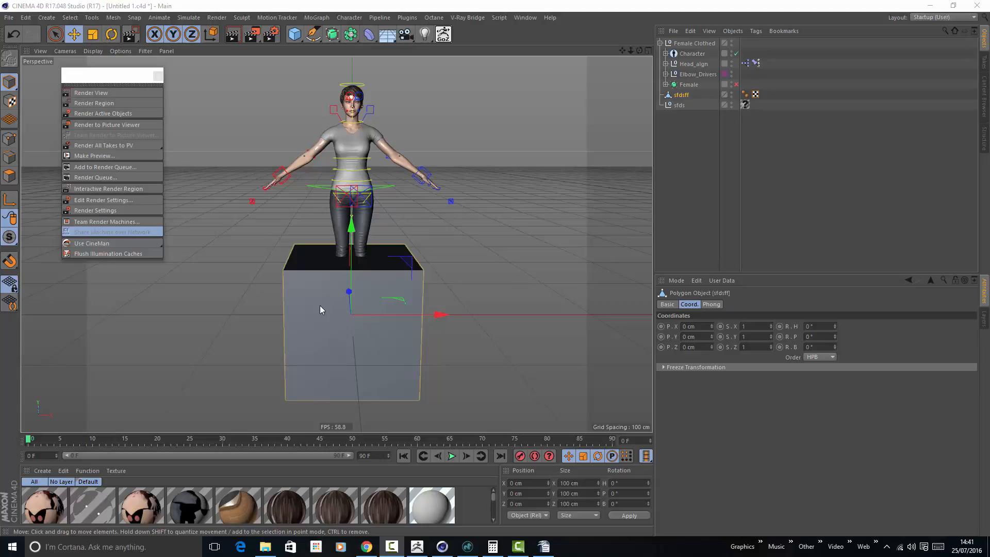
mouse_move(328, 376)
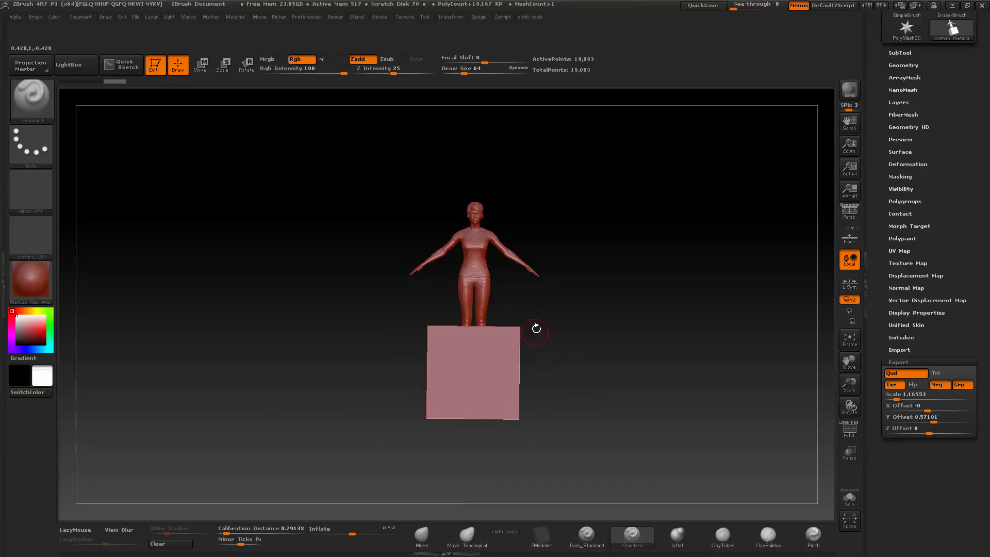
mouse_move(506, 284)
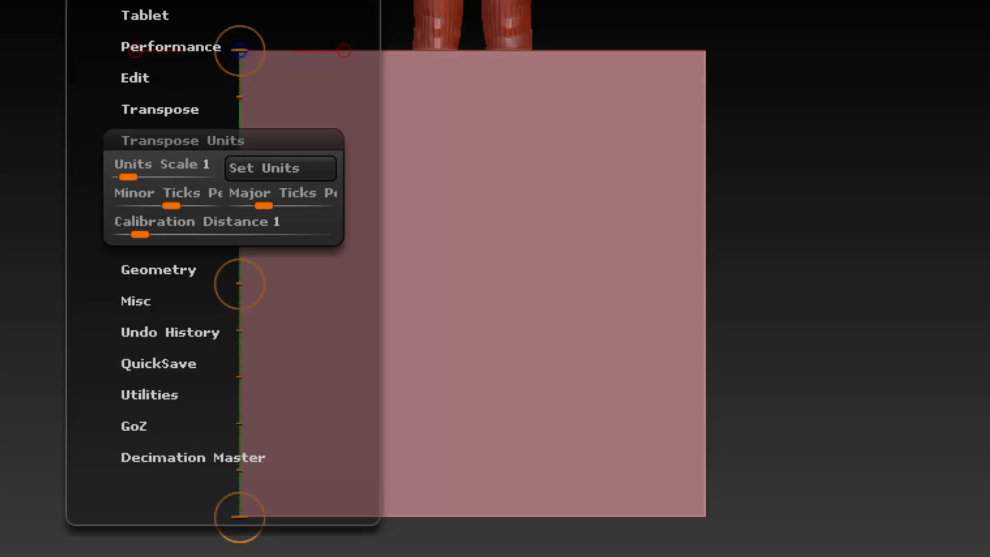
mouse_move(137, 167)
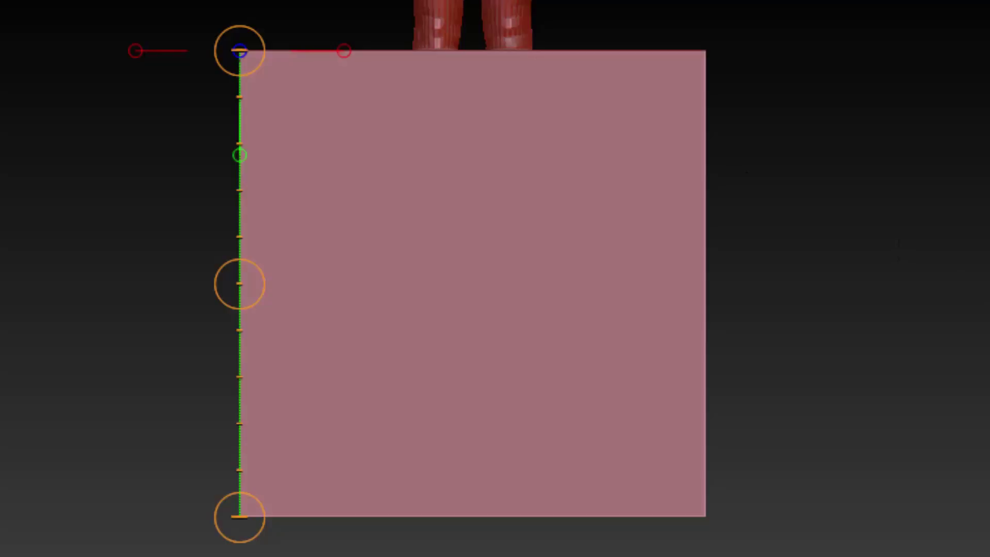
mouse_move(148, 72)
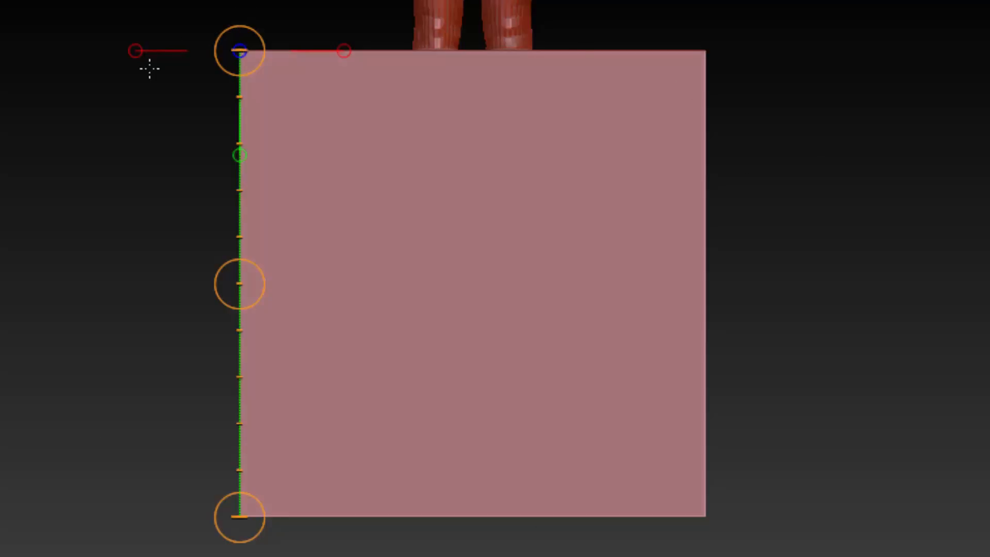
mouse_move(110, 72)
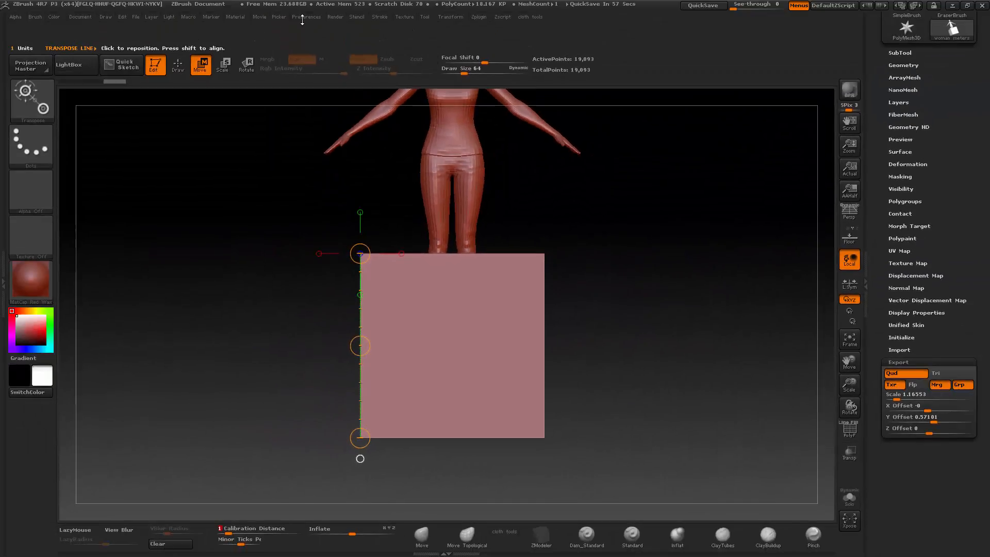
Reset ZBrush via Init ZBrush, then import the woman OBJ and accept unused-vertex removal
click(307, 16)
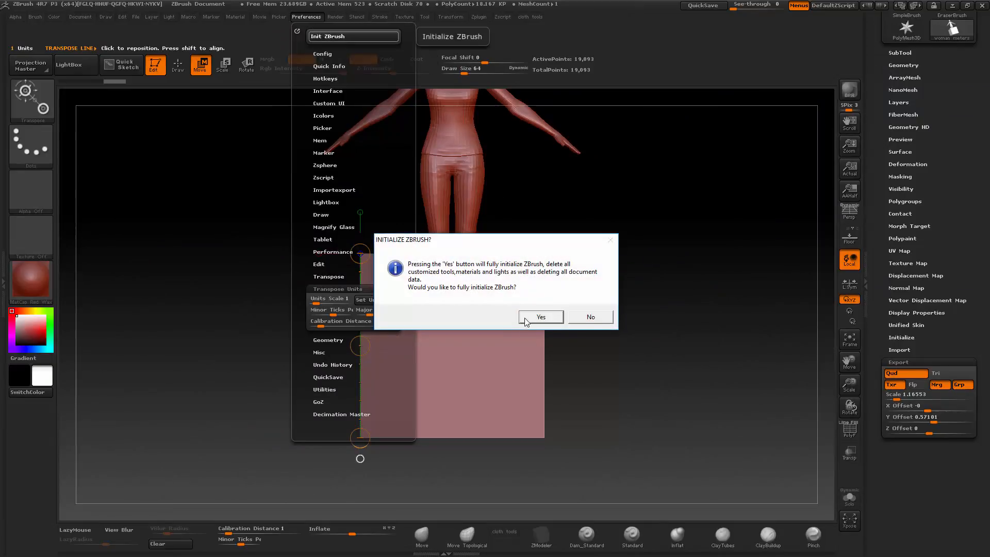
click(541, 317)
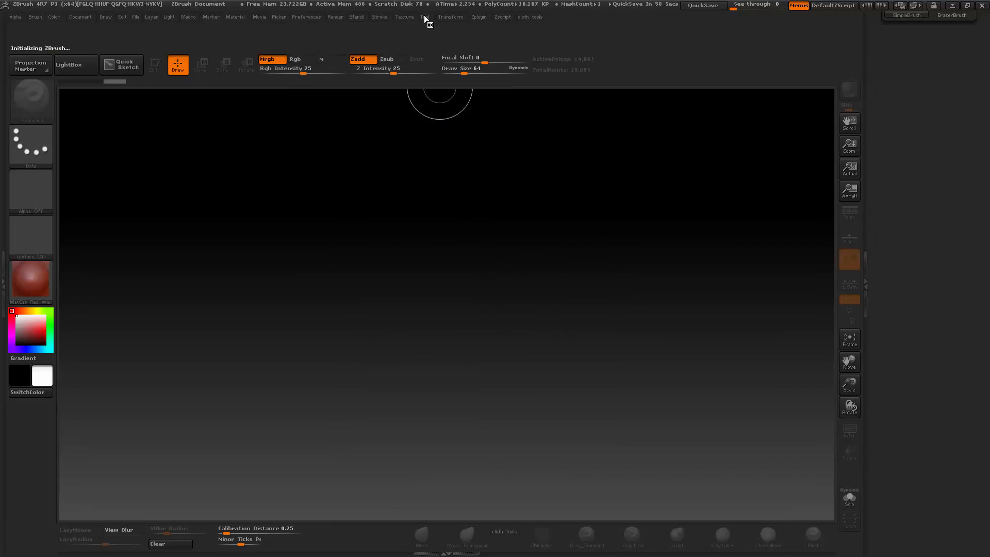
click(425, 17)
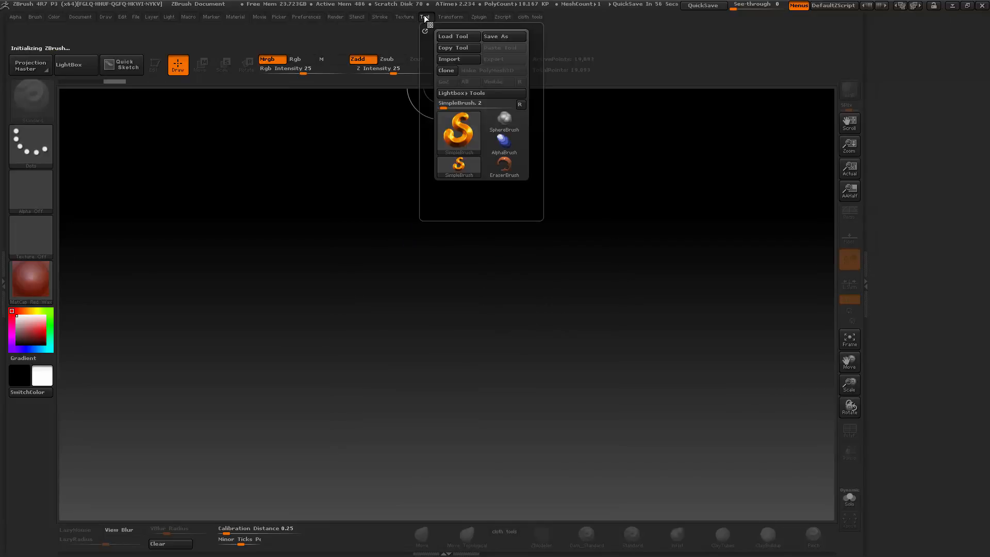
click(451, 60)
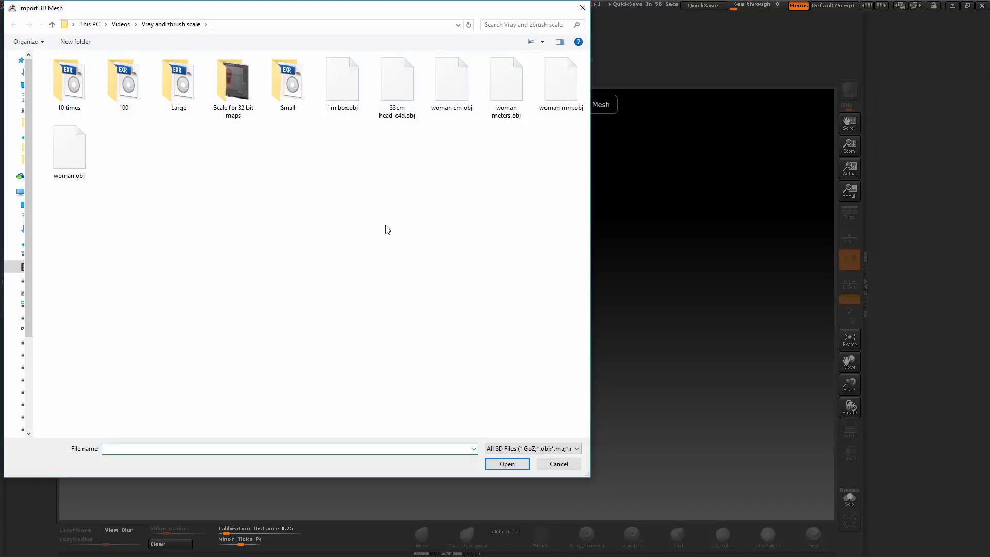
mouse_move(464, 169)
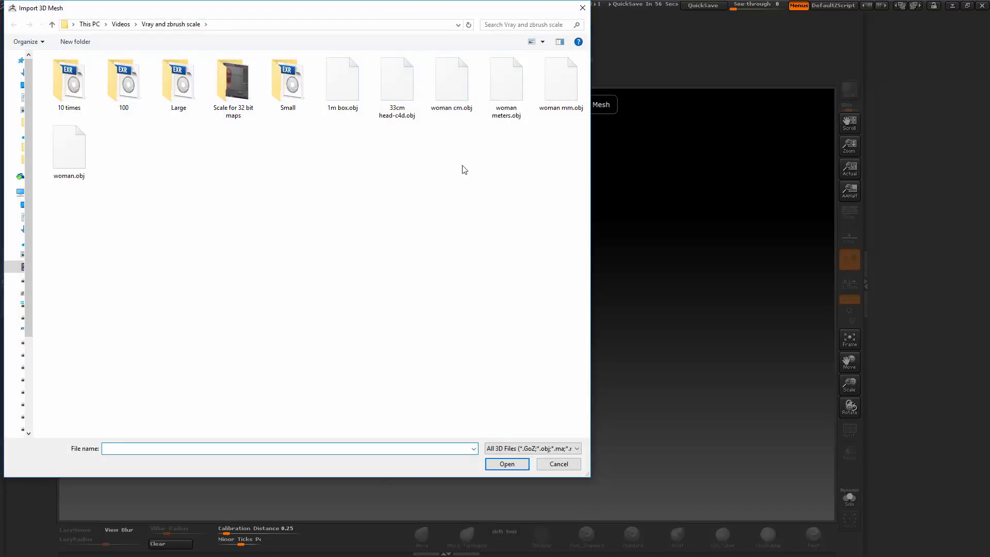
click(507, 464)
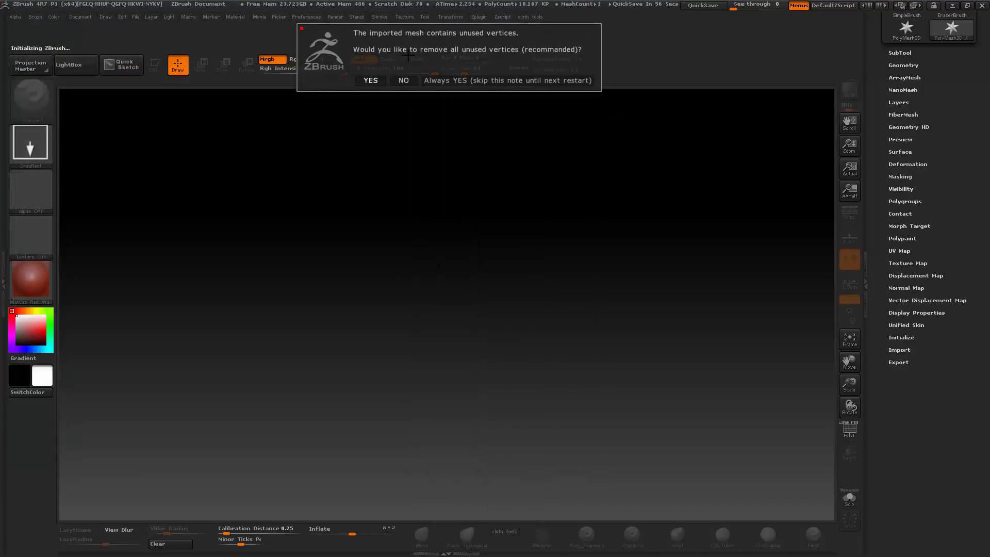
click(370, 80)
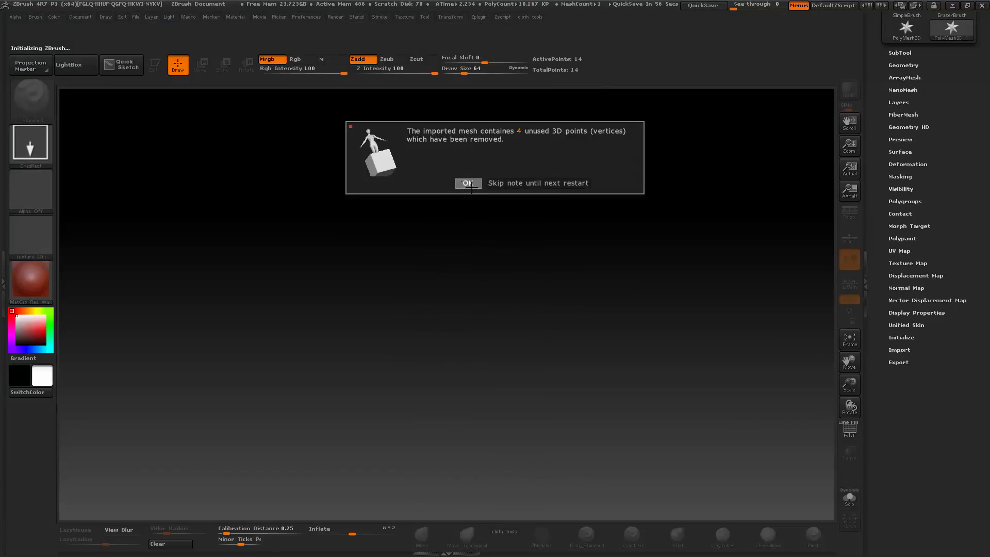
click(468, 184)
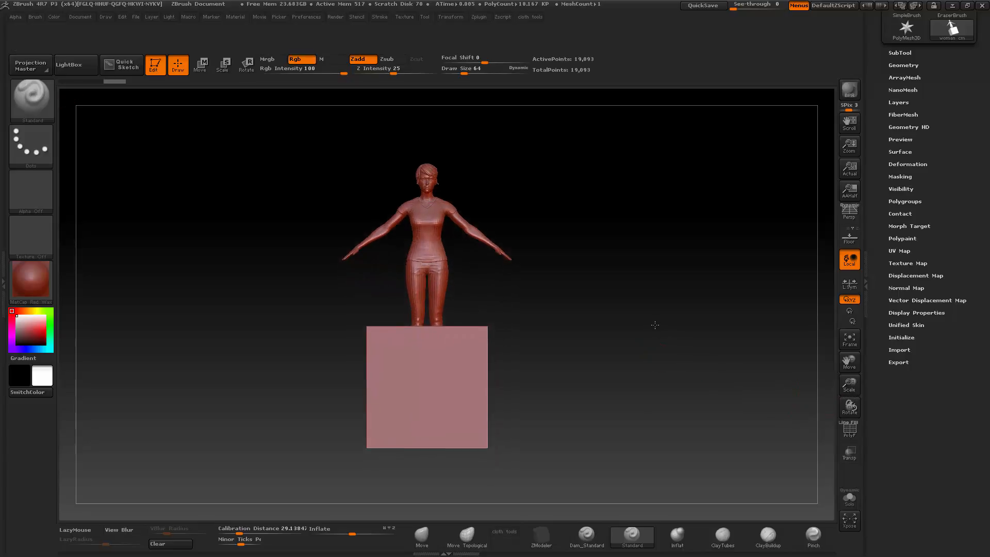
Drag a transpose measuring line across the box
drag(655, 325, 636, 330)
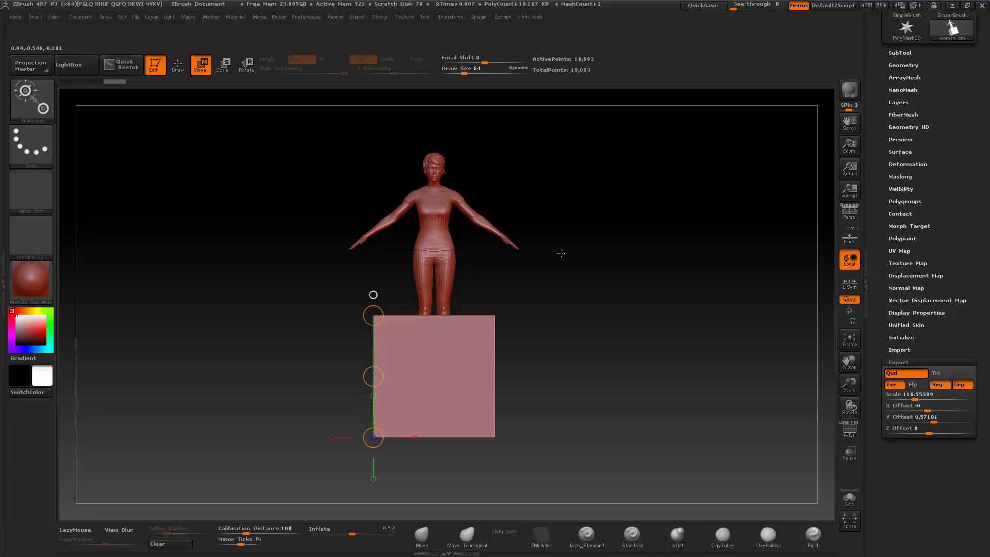
mouse_move(313, 232)
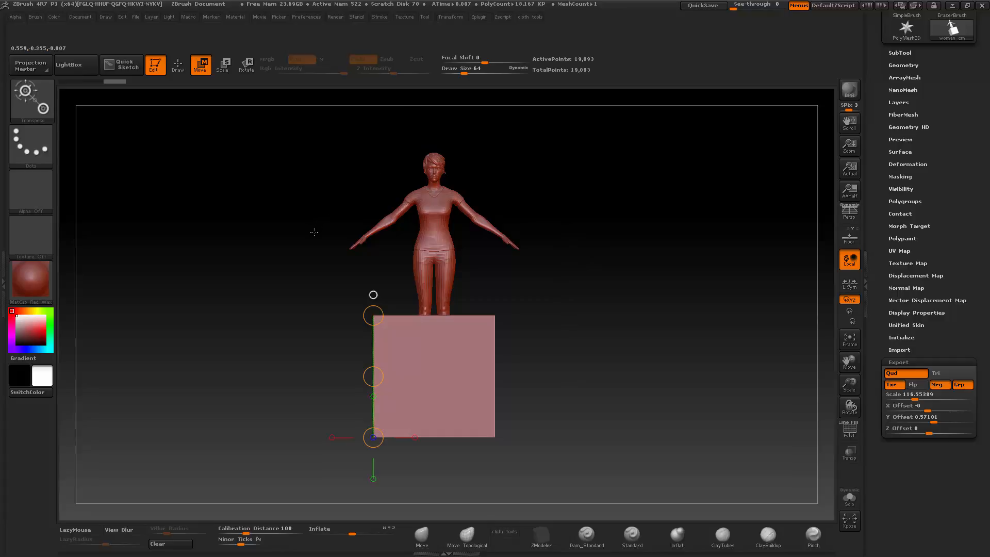
mouse_move(350, 267)
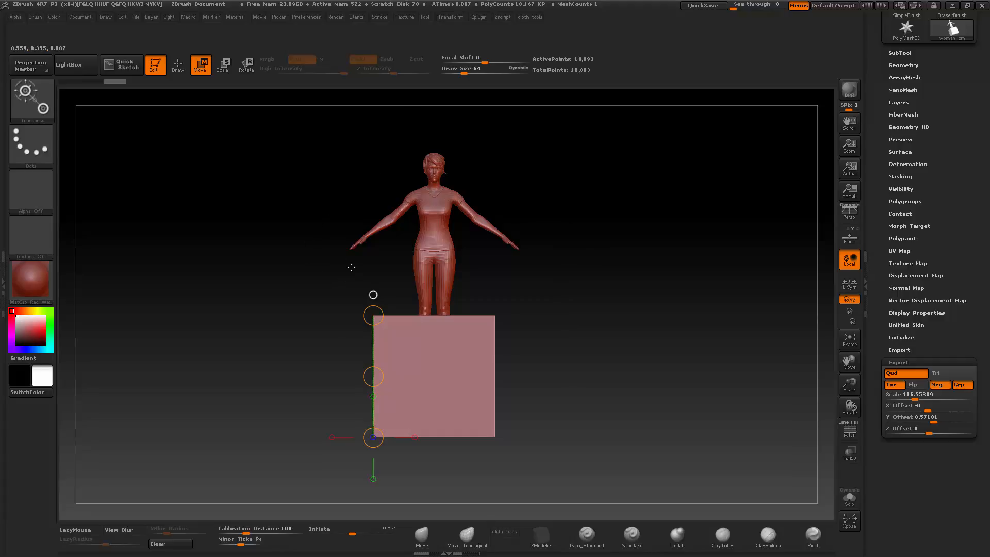
mouse_move(319, 453)
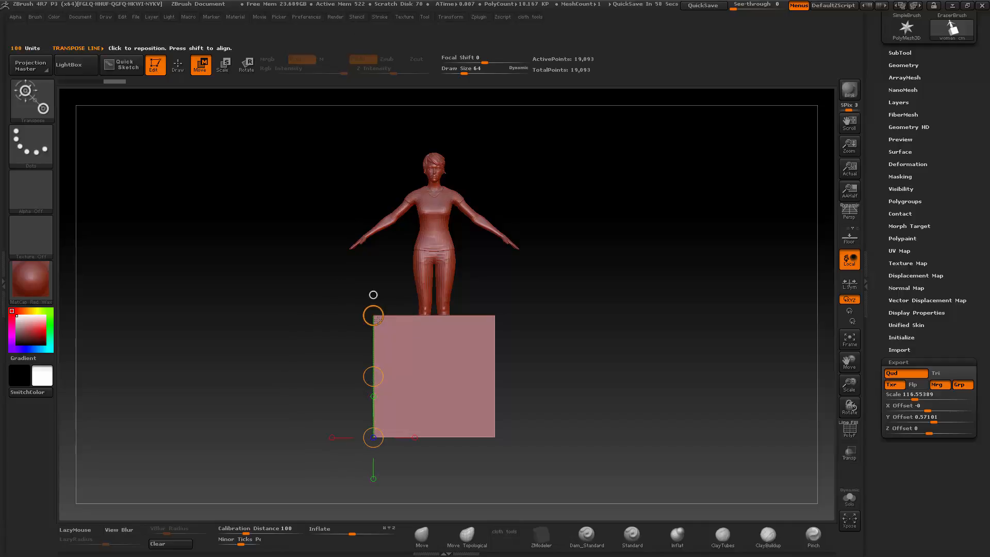
Reinitialize ZBrush from the menu bar to clear the scene
click(334, 17)
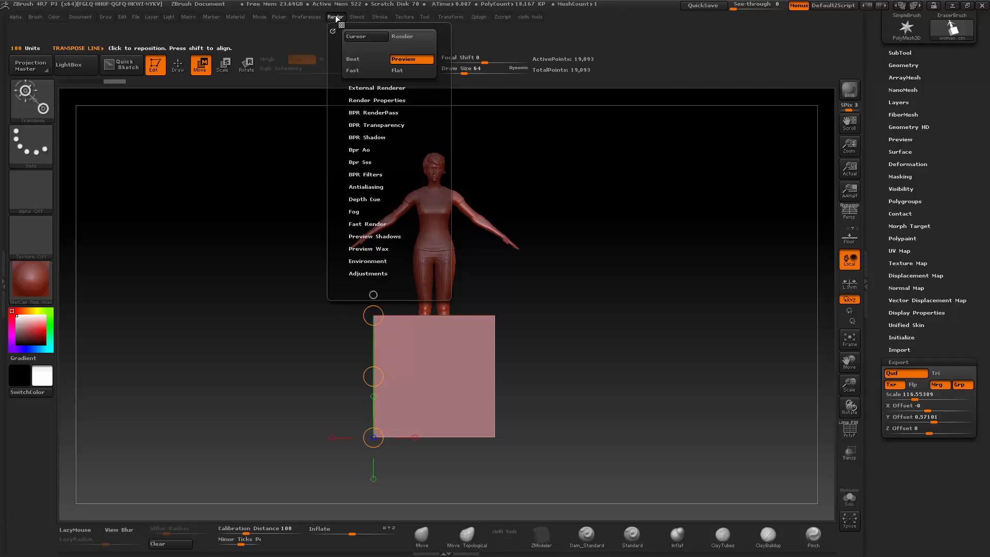
click(307, 17)
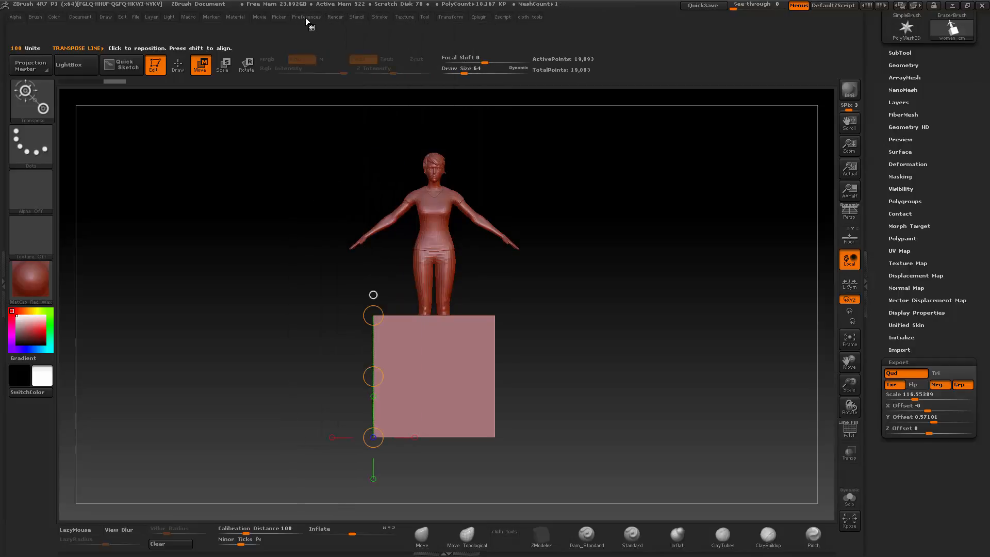
click(307, 17)
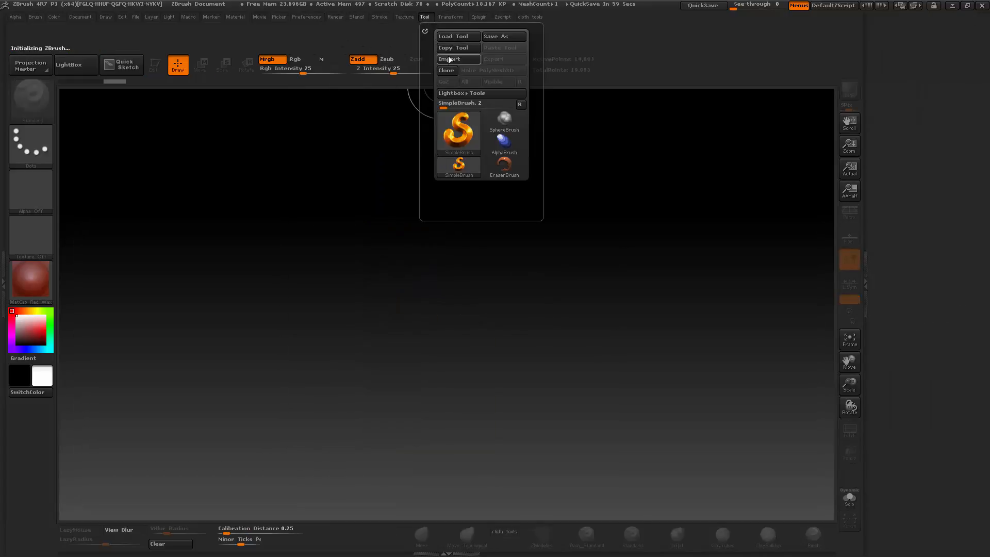
Re-import the woman mesh removing unused vertices, then drag a Transpose line down the box's left edge
click(452, 59)
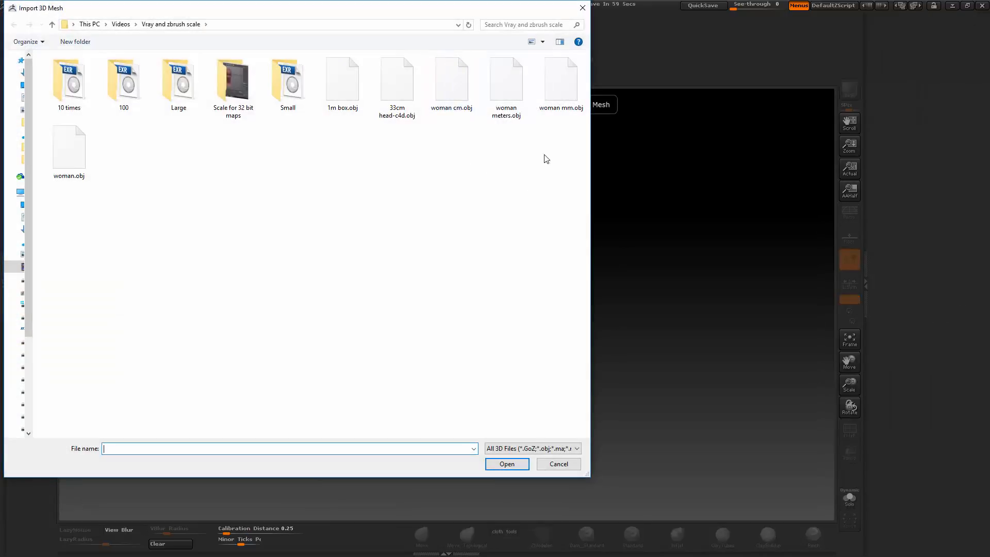
click(507, 464)
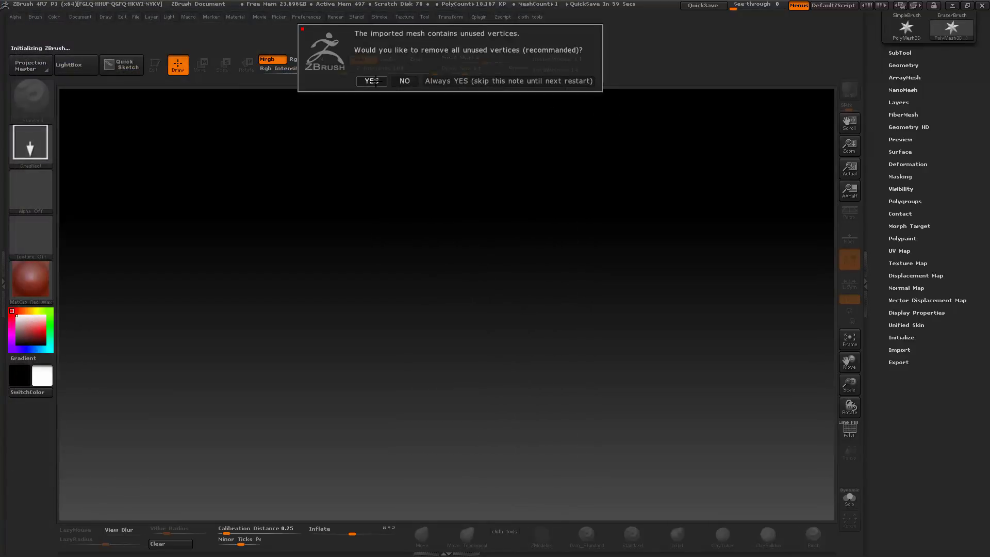
click(372, 81)
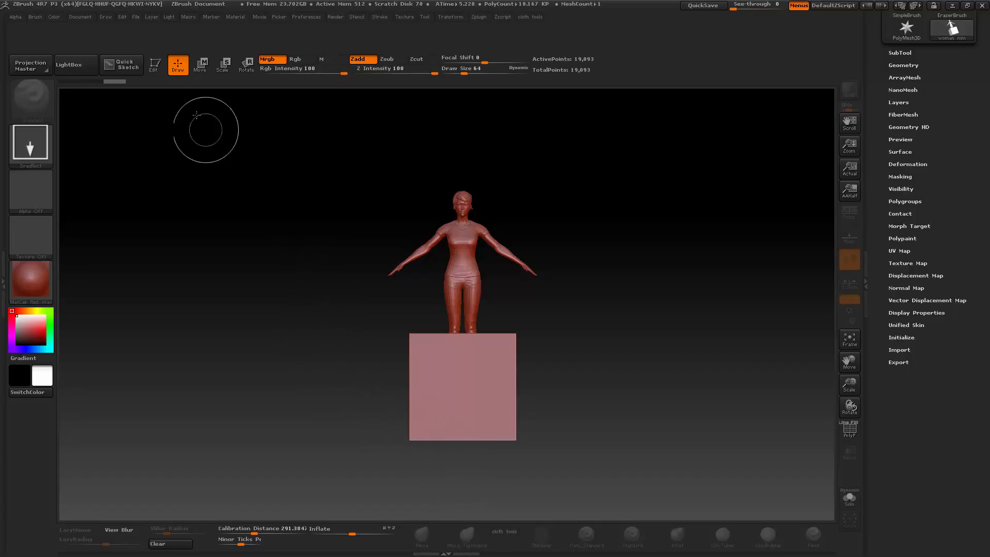
click(201, 65)
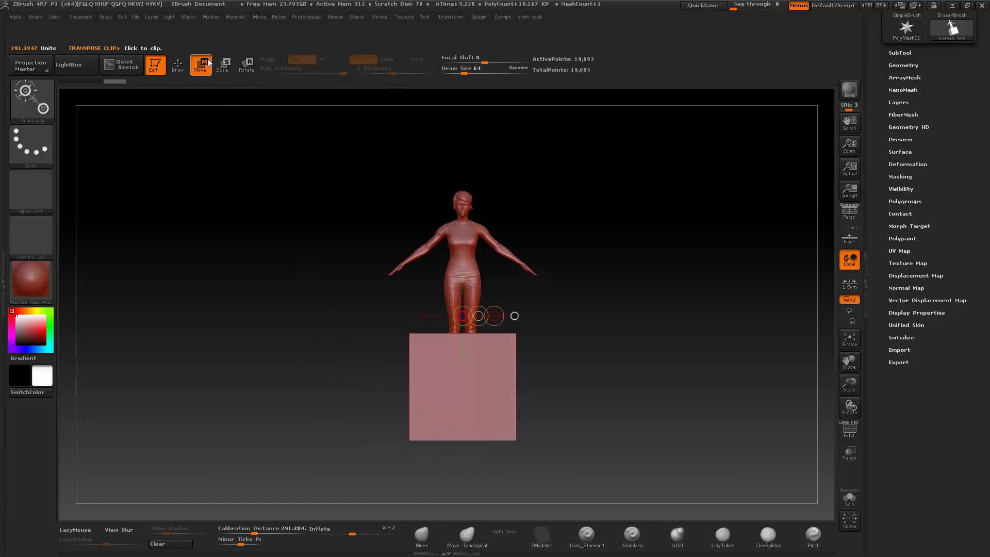
drag(462, 316, 409, 330)
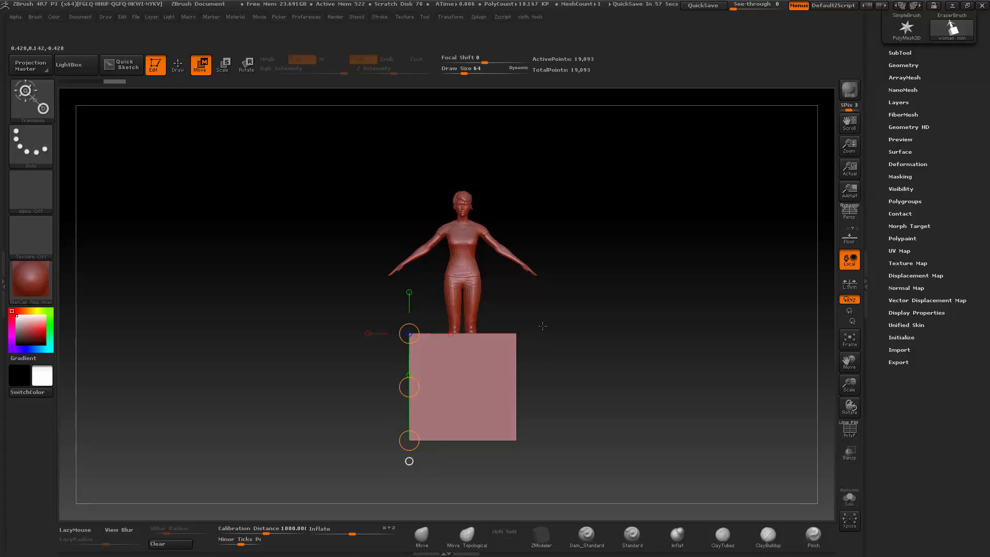
mouse_move(577, 282)
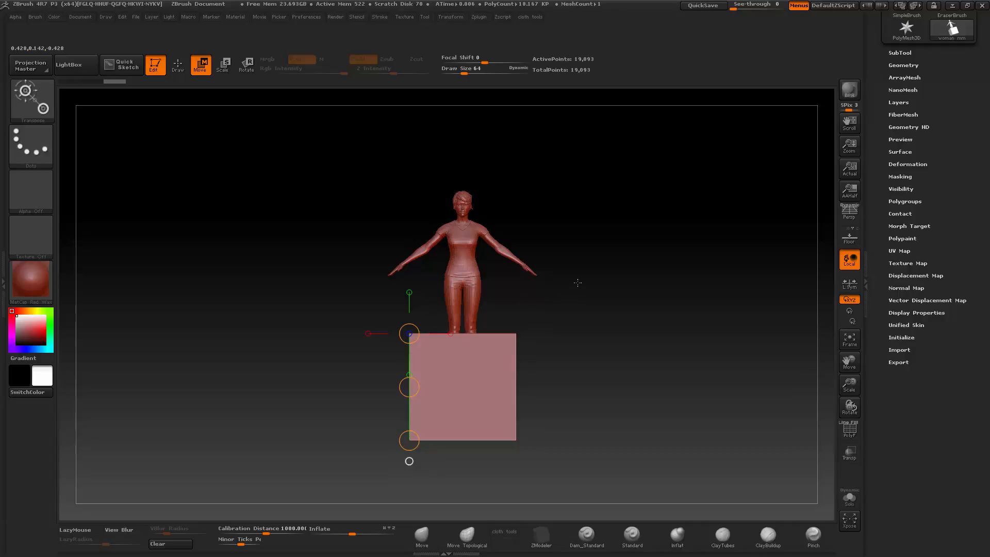
mouse_move(495, 210)
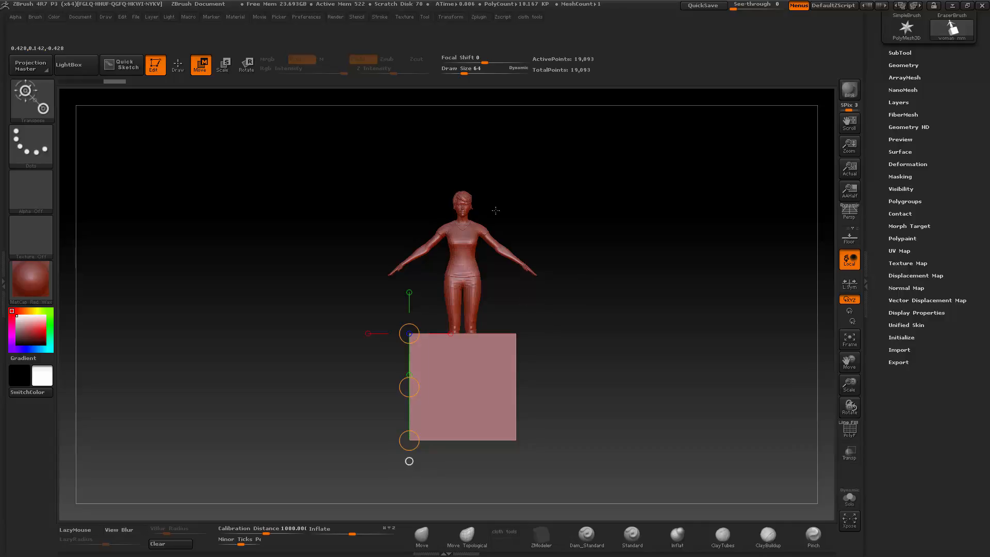
mouse_move(576, 275)
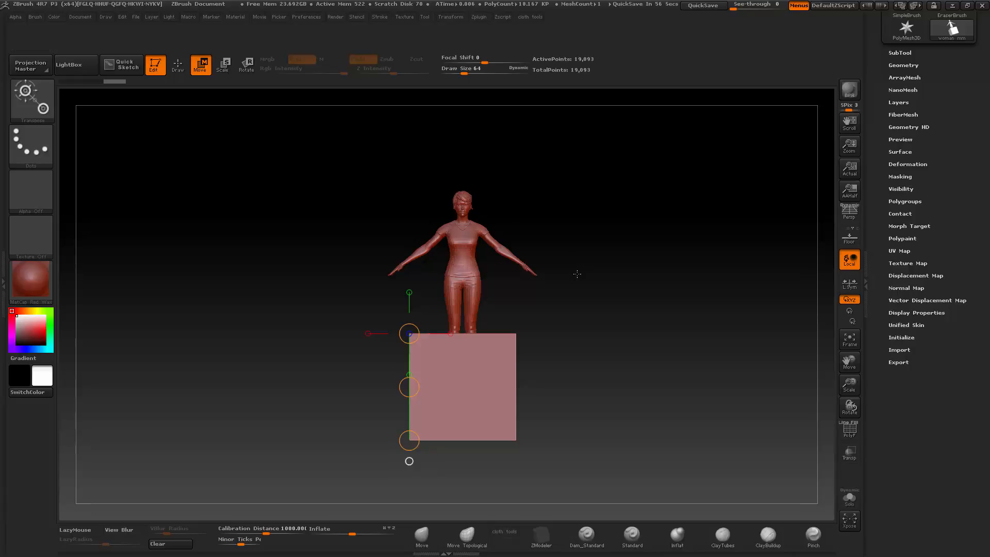
mouse_move(605, 301)
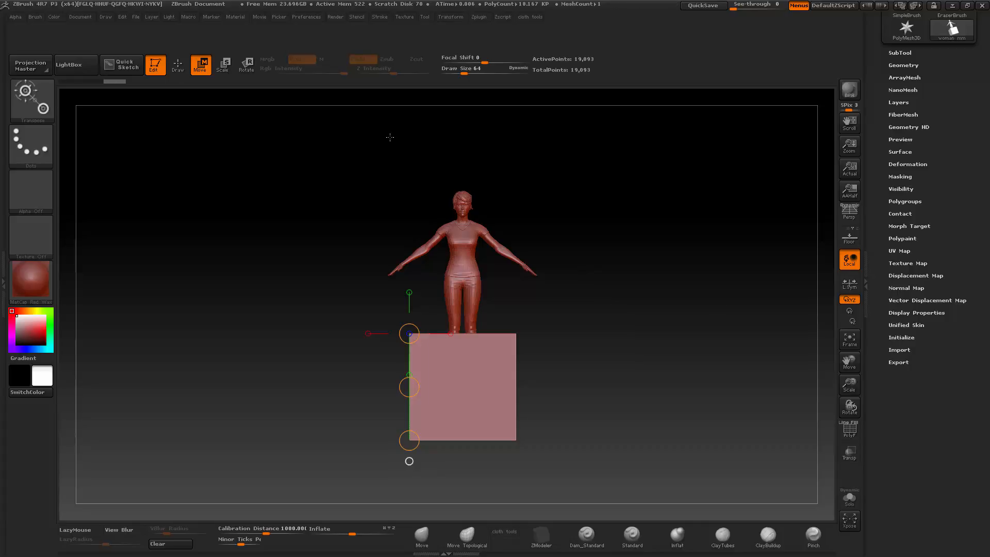
Reset ZBrush from Preferences, import woman meters.obj, and accept removing unused vertices
click(306, 17)
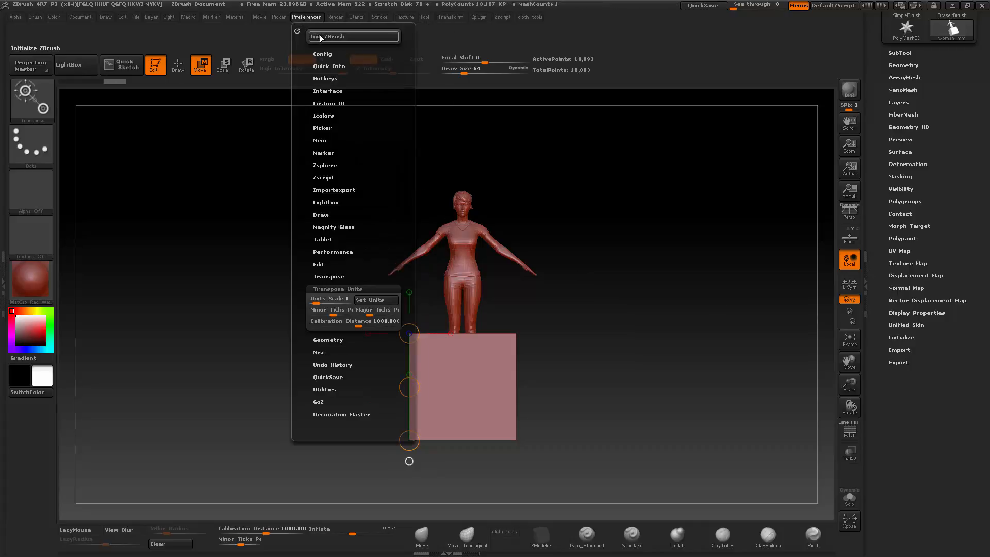
mouse_move(537, 326)
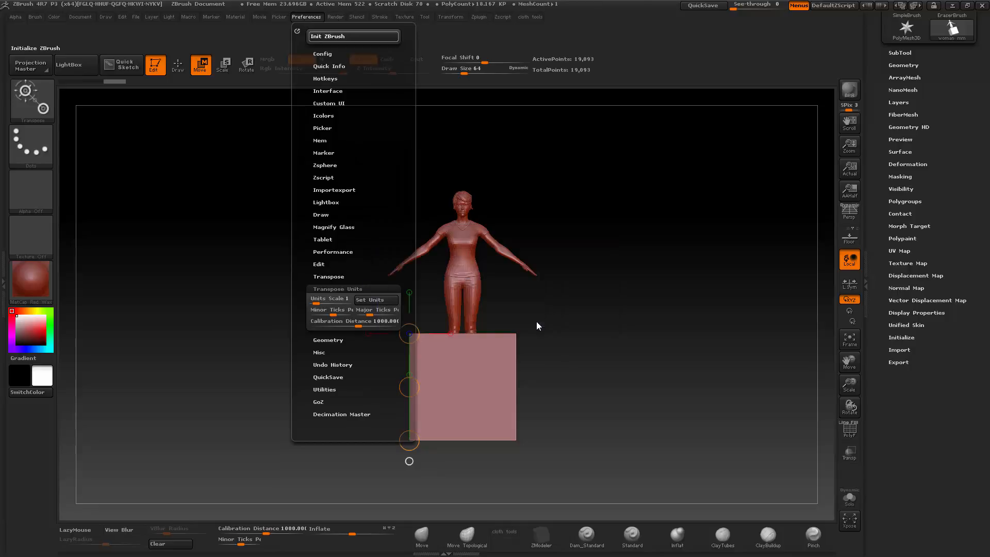
click(353, 36)
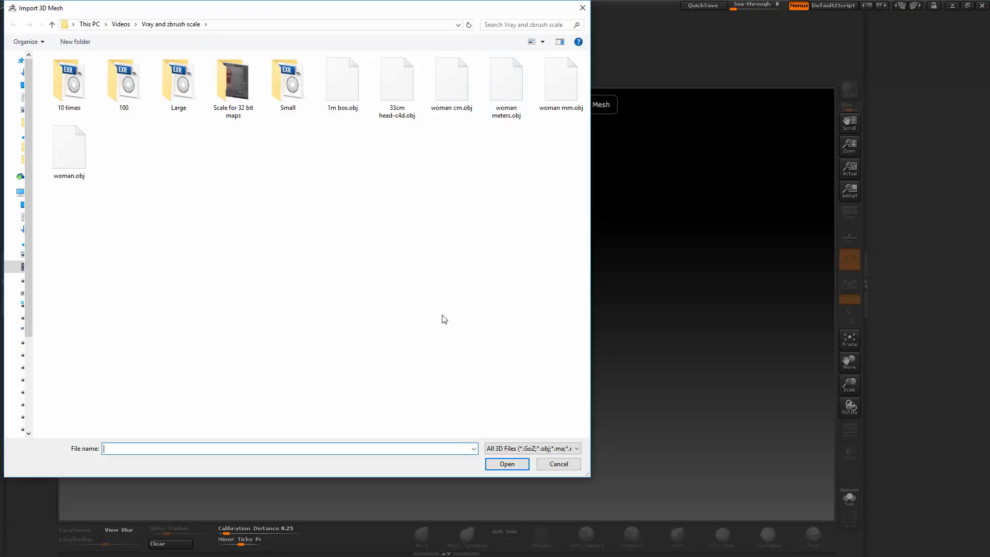
click(507, 78)
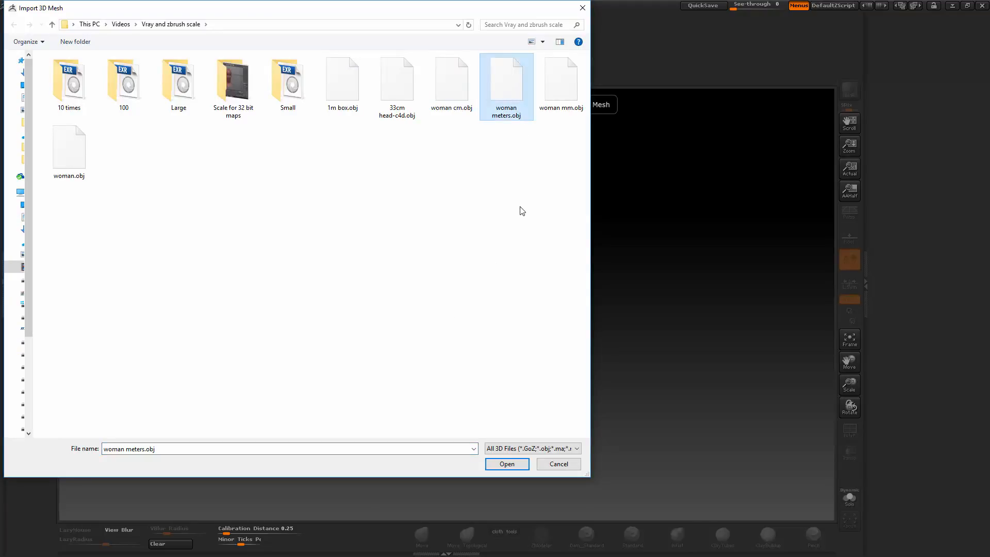
click(507, 463)
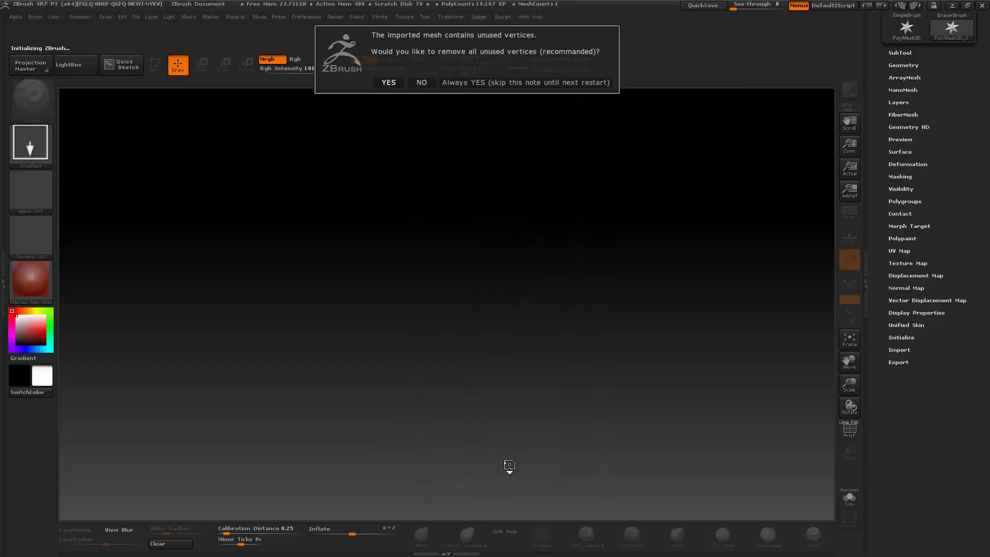
click(389, 83)
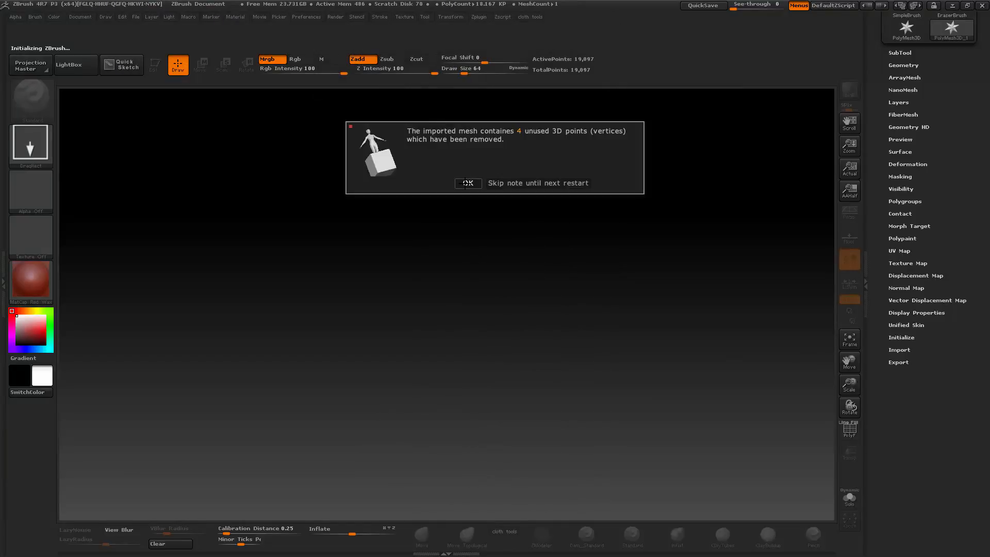
click(468, 183)
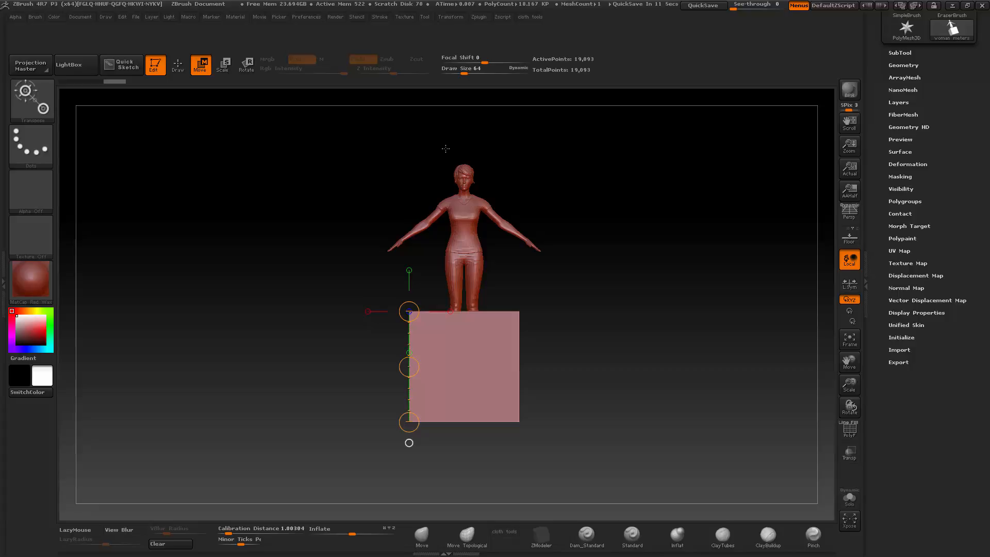
mouse_move(380, 123)
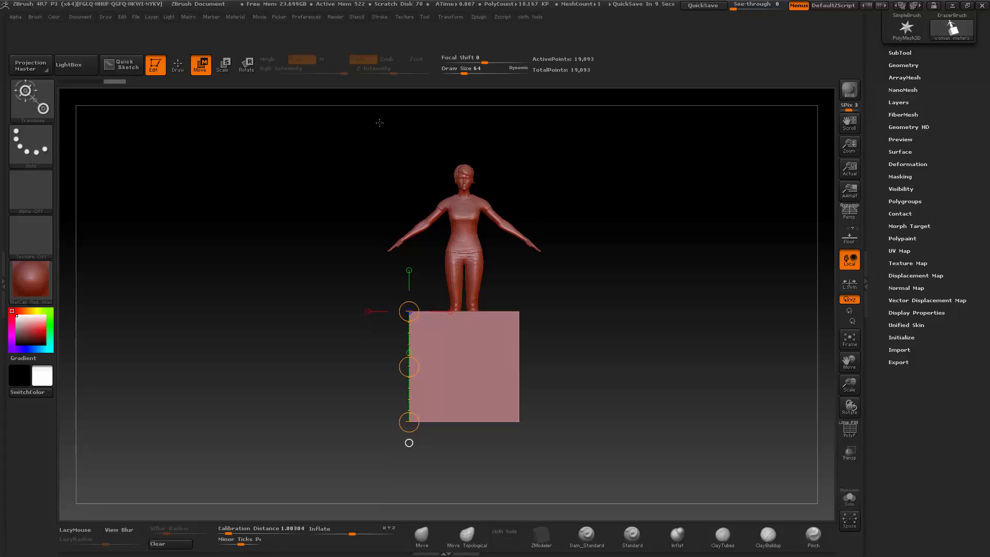
mouse_move(393, 136)
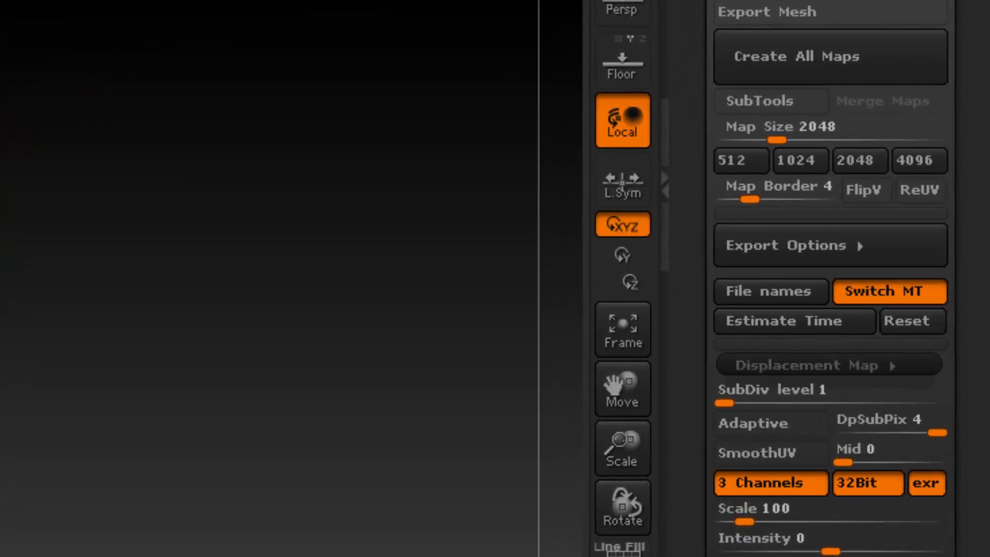
Scroll to the Multi Map Exporter's Displacement Map section and set its Scale slider to 1
scroll(down, 3)
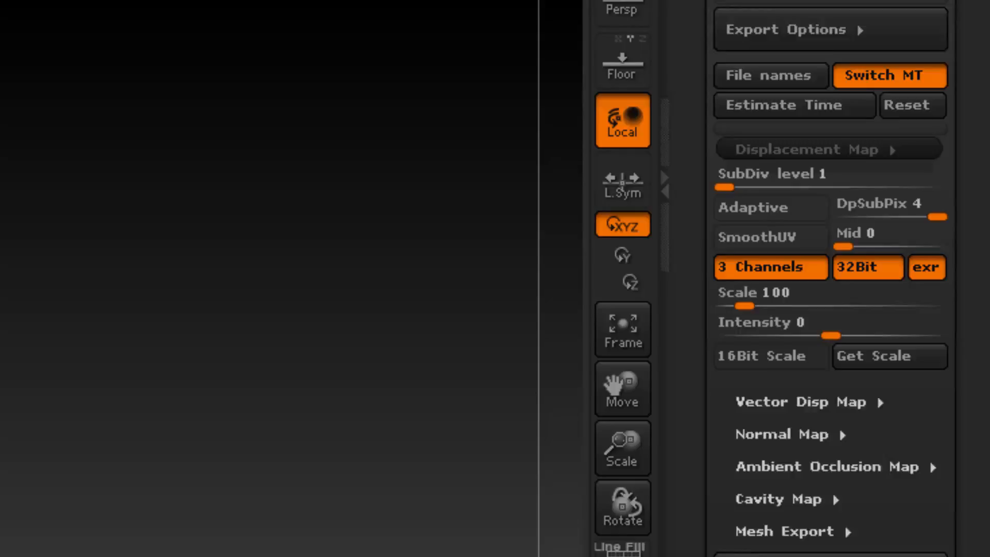
scroll(down, 3)
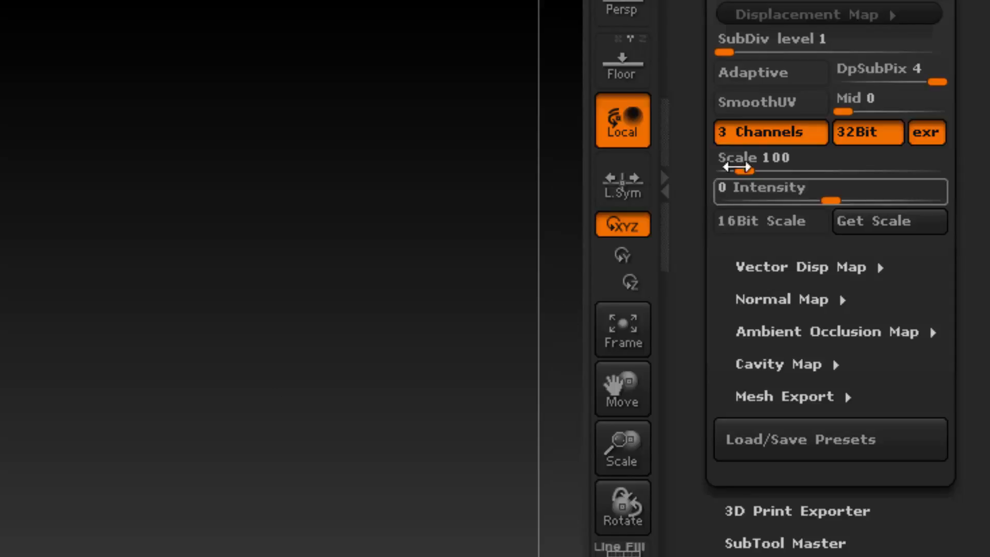
click(751, 157)
text(1 )
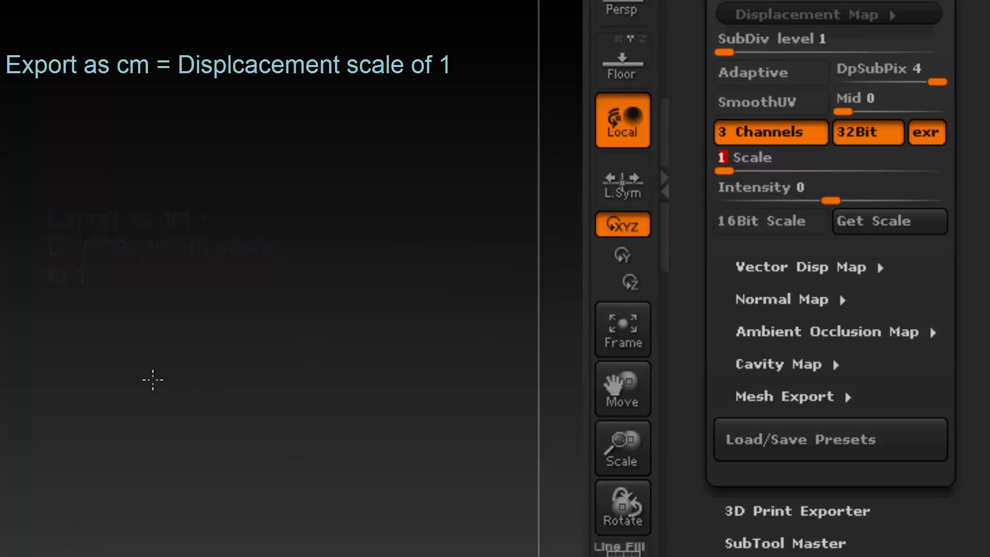
mouse_move(471, 298)
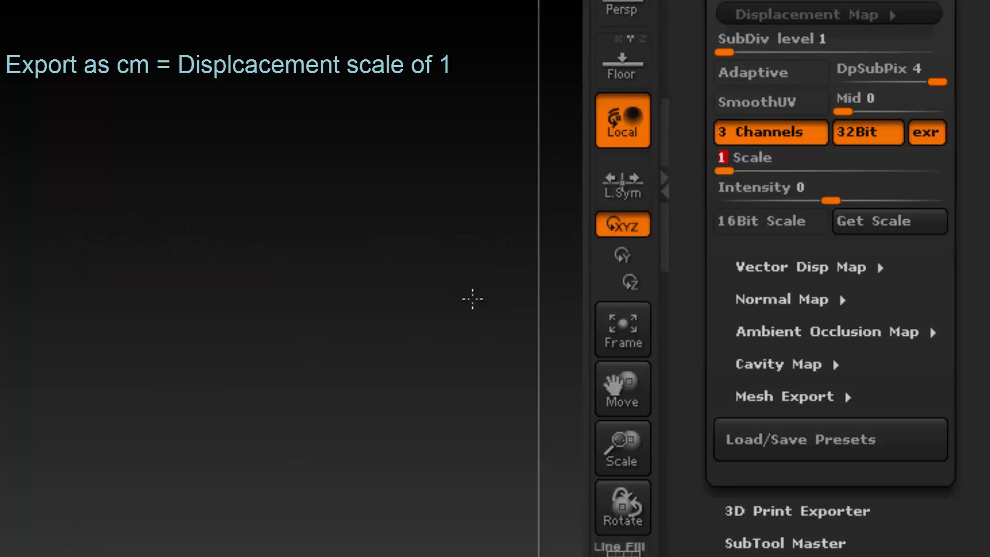
mouse_move(451, 318)
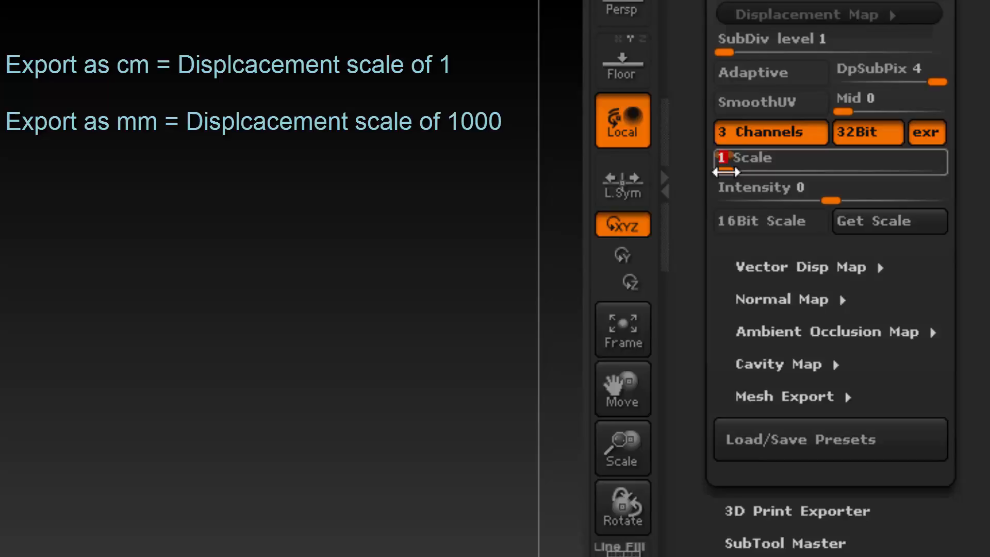
Enter 1000 as displacement Scale and add the note 'Export as Meters = Displcacement scale of 100'
text(1000)
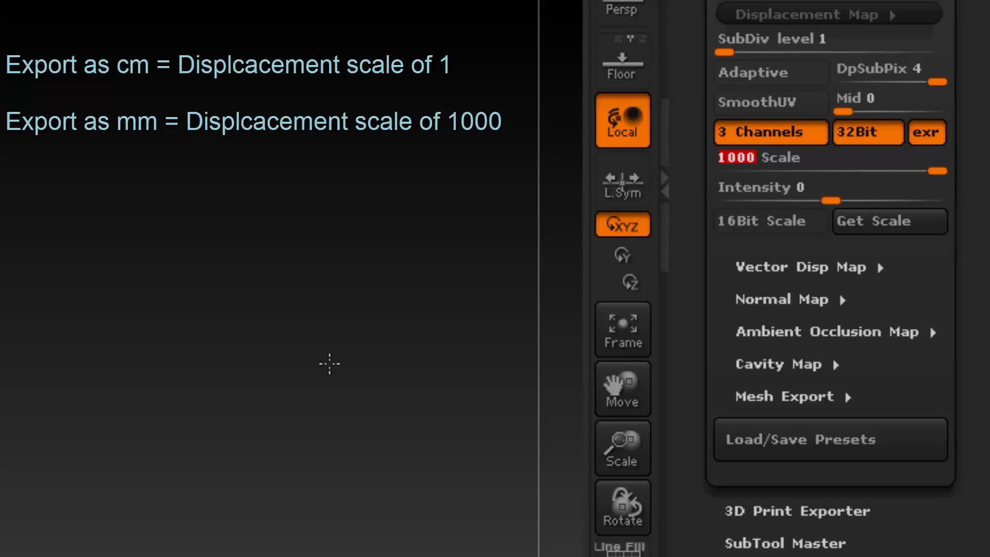
text(Export as Meters = Displcacement scale of 100)
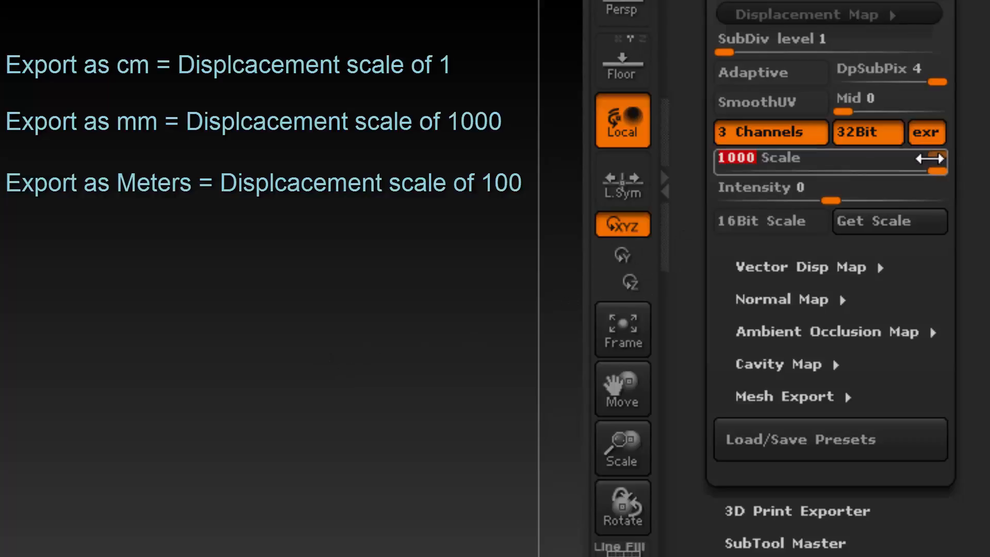
click(739, 159)
text(100)
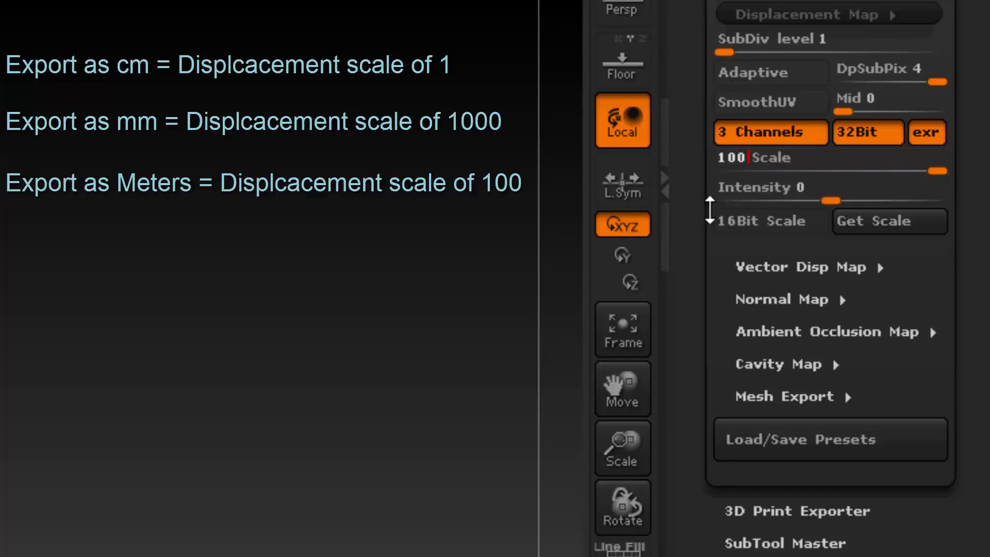
click(747, 158)
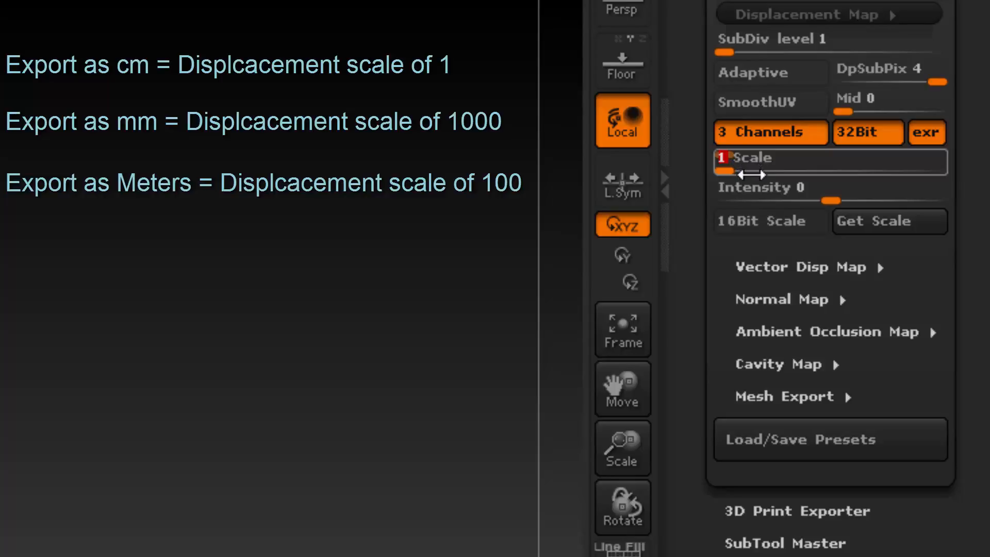
text(1000)
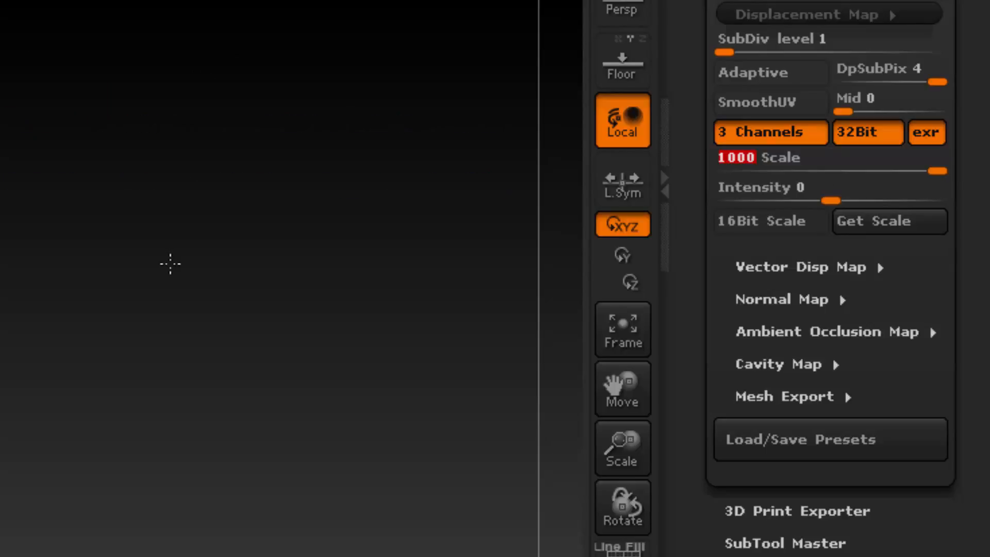
mouse_move(148, 173)
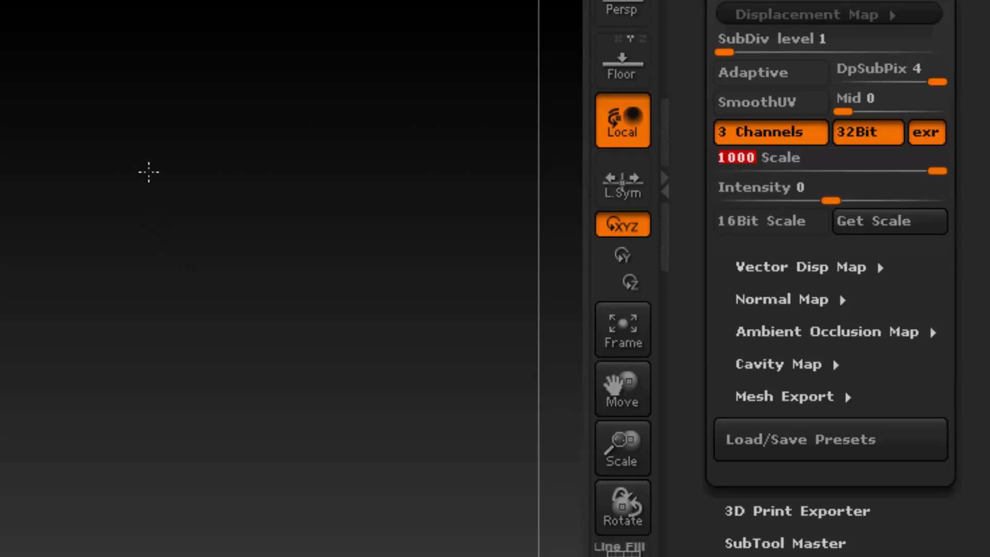